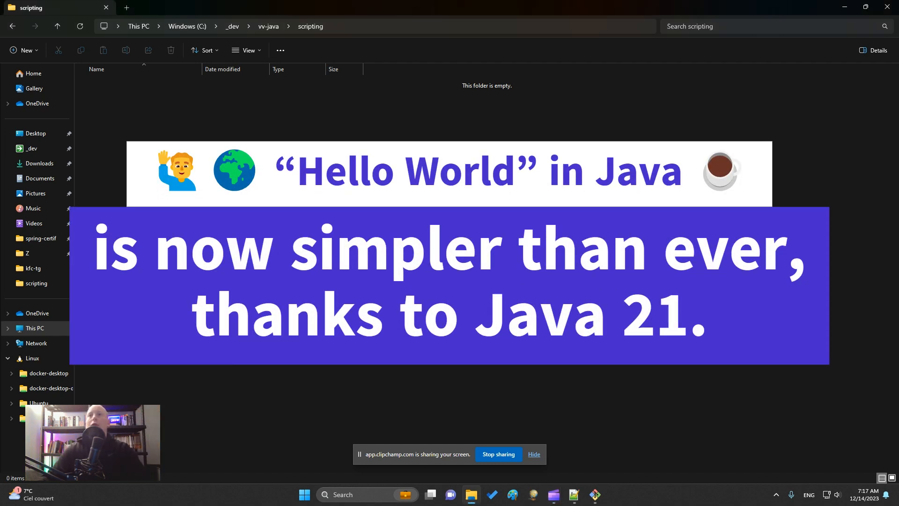
Step: Create a new text document named hello.java in the scripting folder and open it in Notepad++
right_click(307, 243)
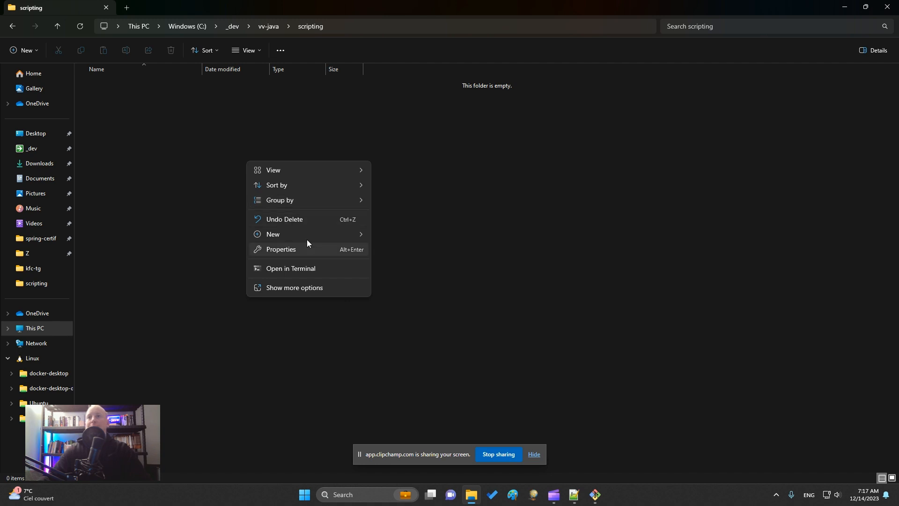
left_click(273, 236)
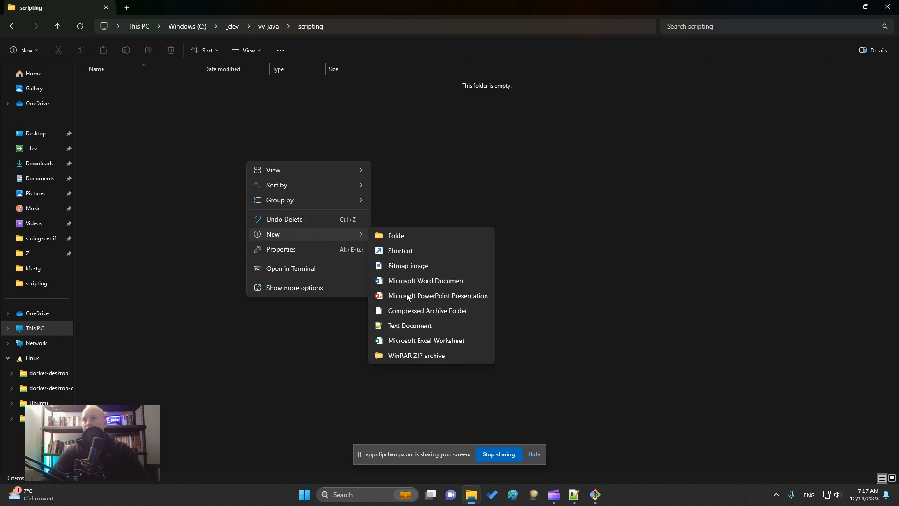
left_click(410, 325)
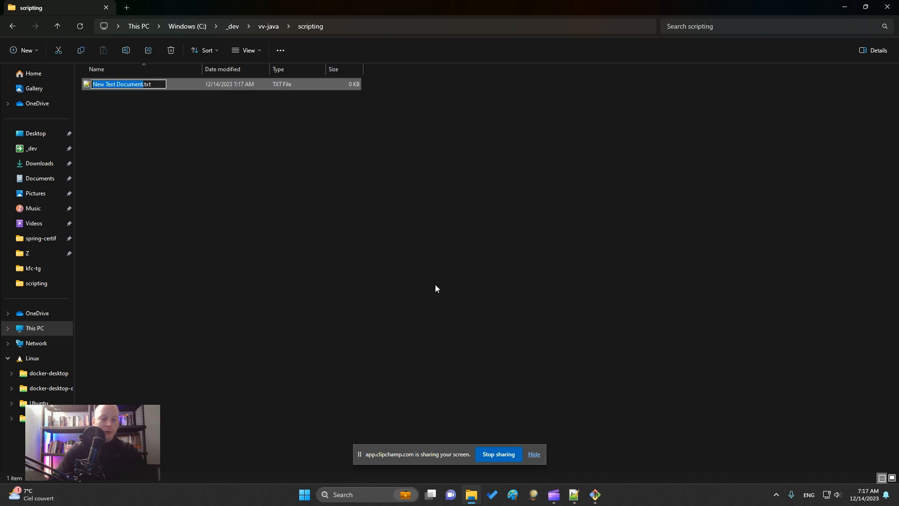
type("hello.java")
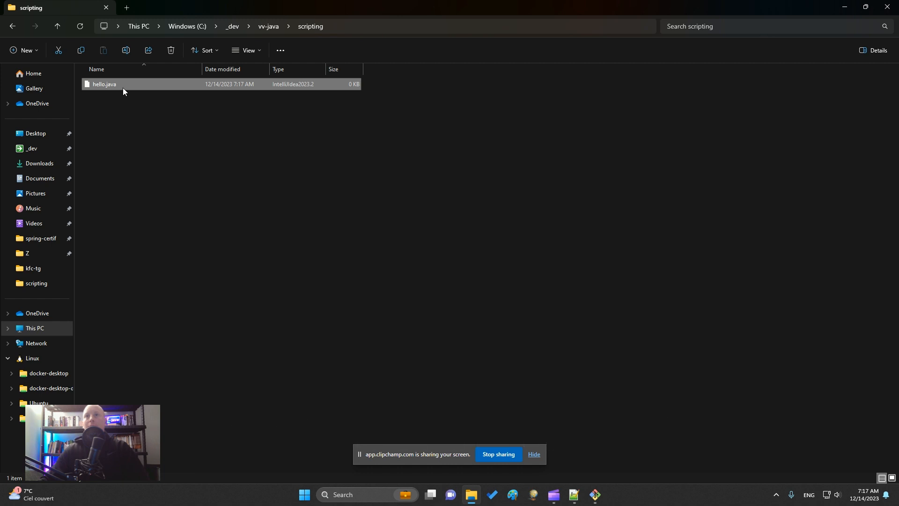
right_click(105, 84)
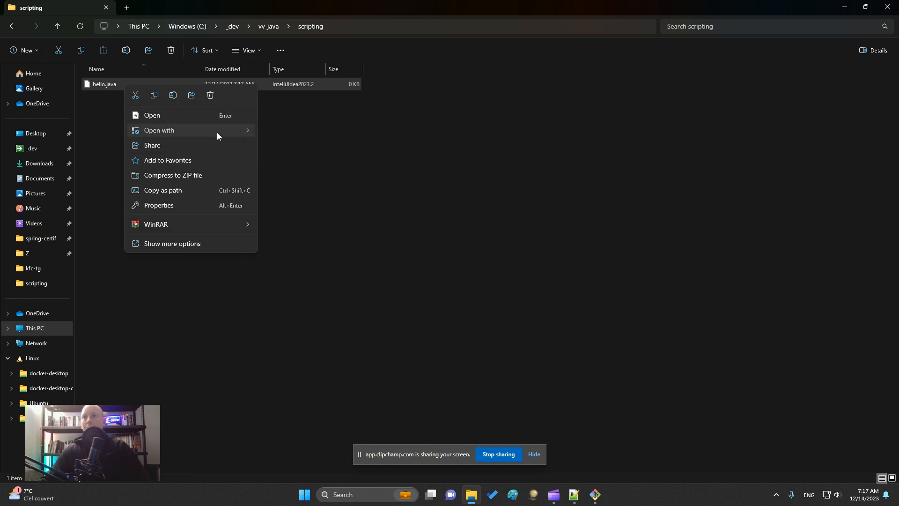
left_click(152, 115)
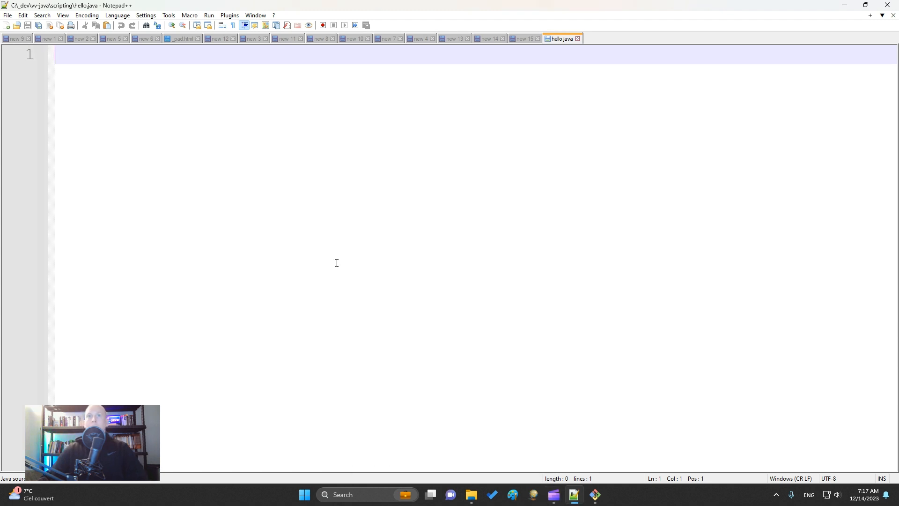
Step: Write a void main() method containing System.out.println("Hello Vinny!");
type("void")
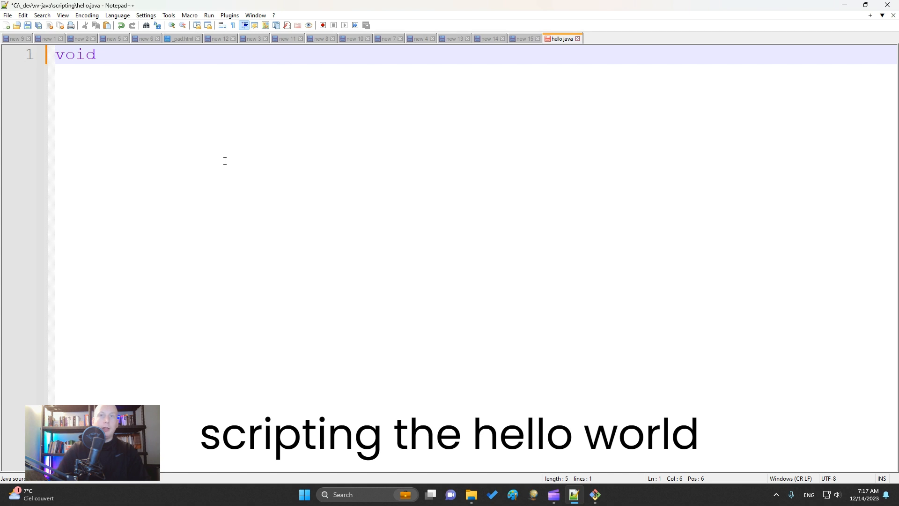
type("main(){")
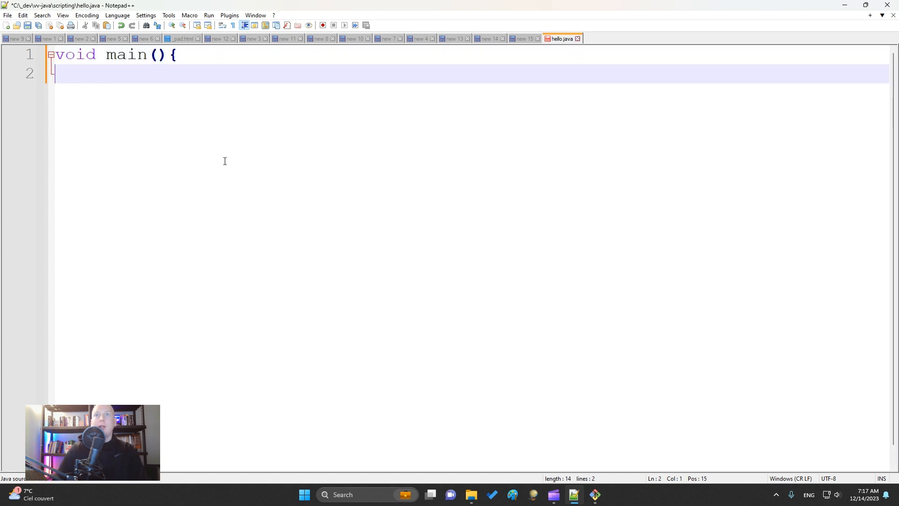
key("tab")
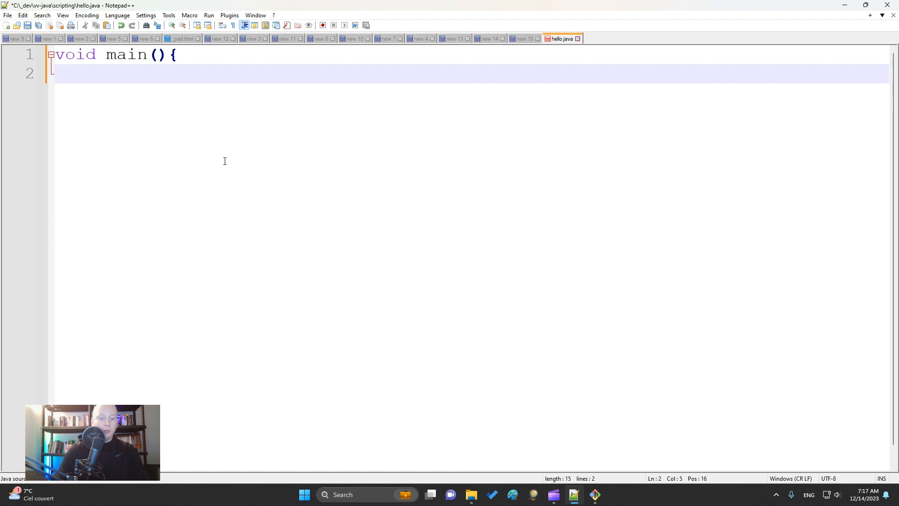
type("System")
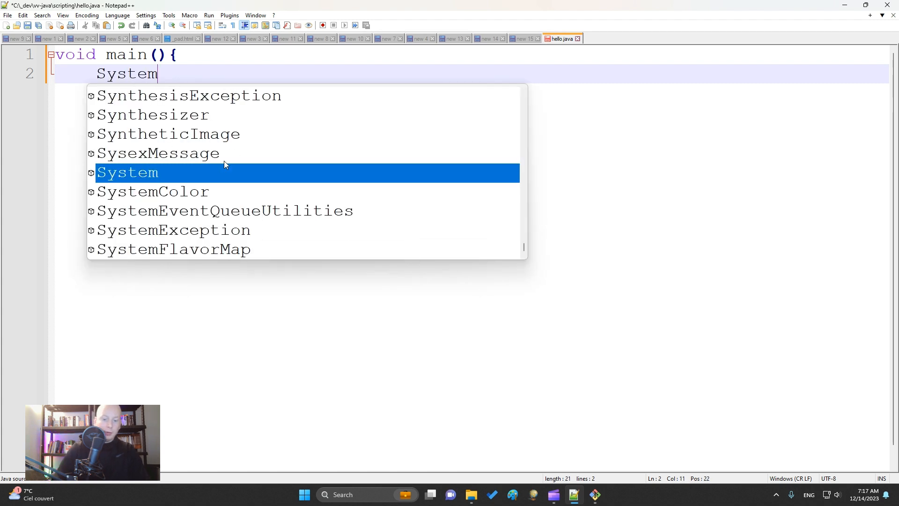
type(".out.p")
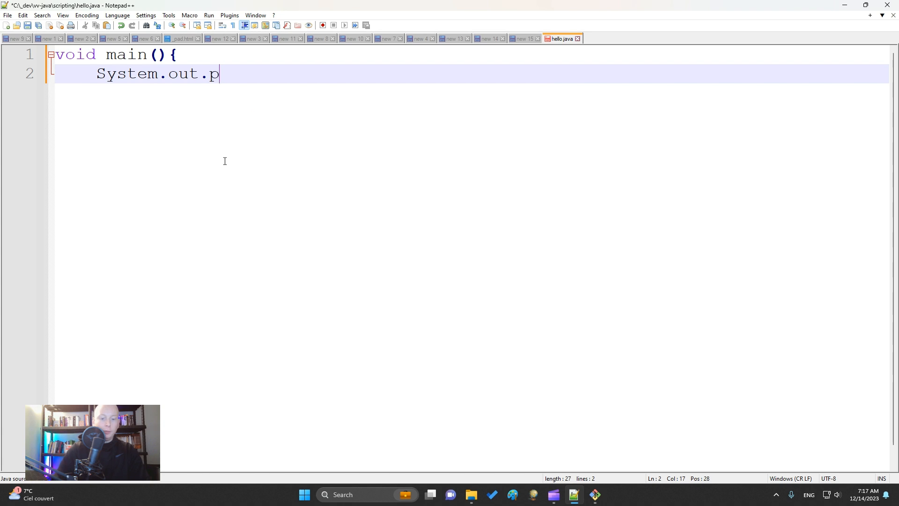
type("rintln")
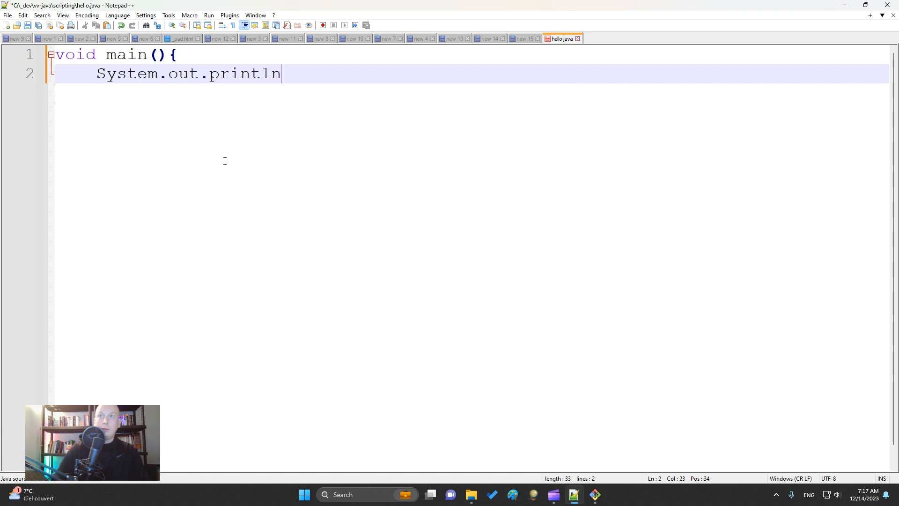
type("(\"")
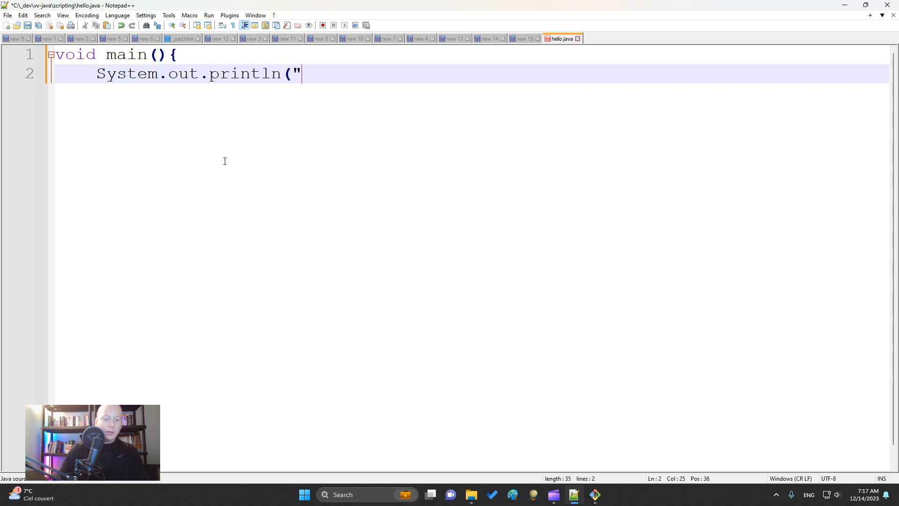
type("Hello V")
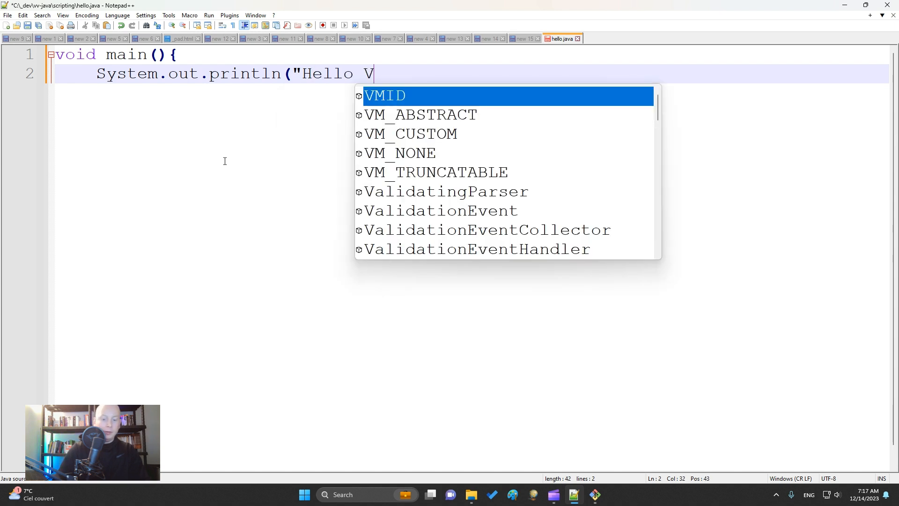
type("inny!")
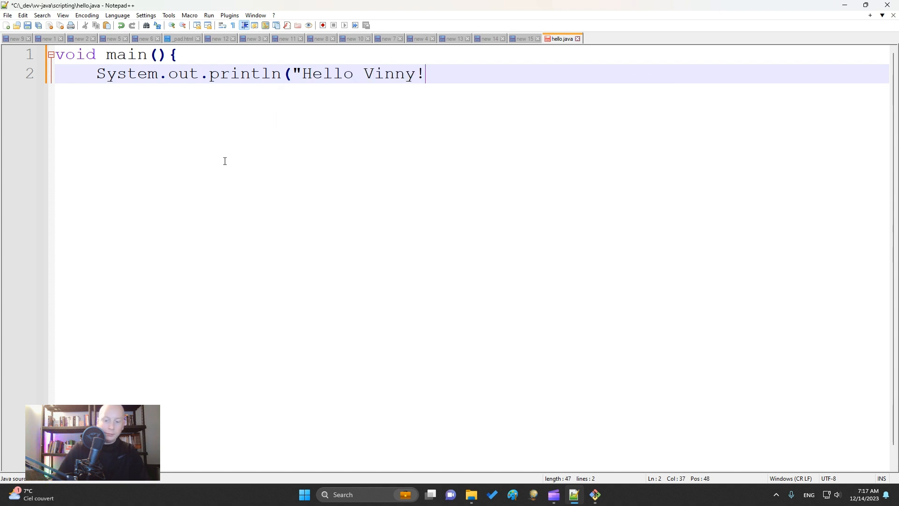
type("\");")
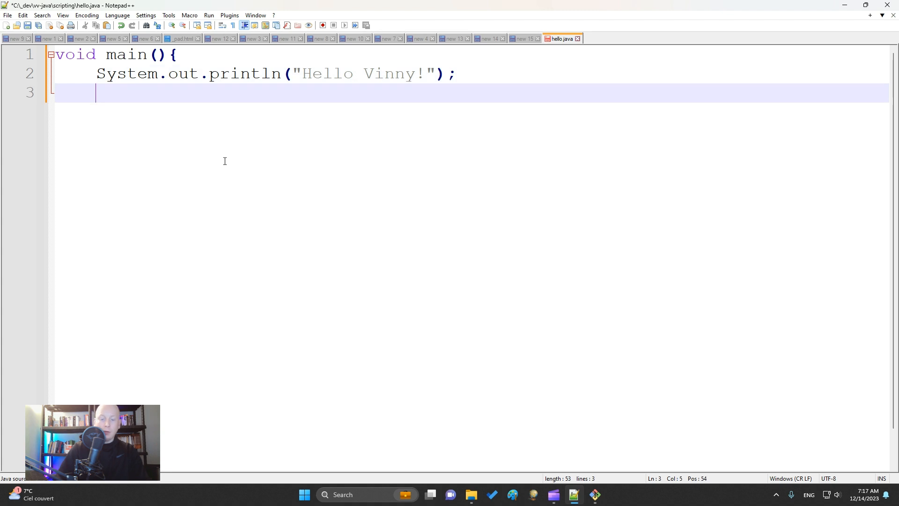
type("}")
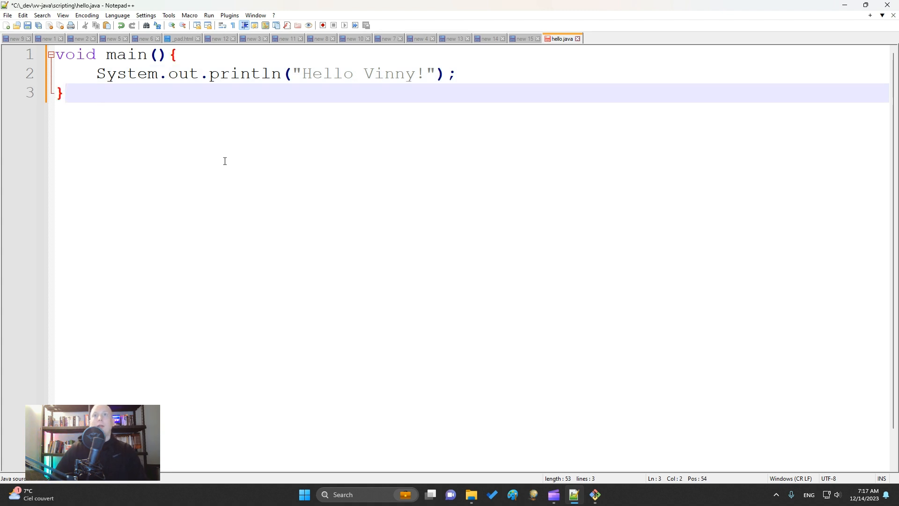
Step: Save hello.java and open a Git Bash terminal in the scripting folder
key("ctrl+s")
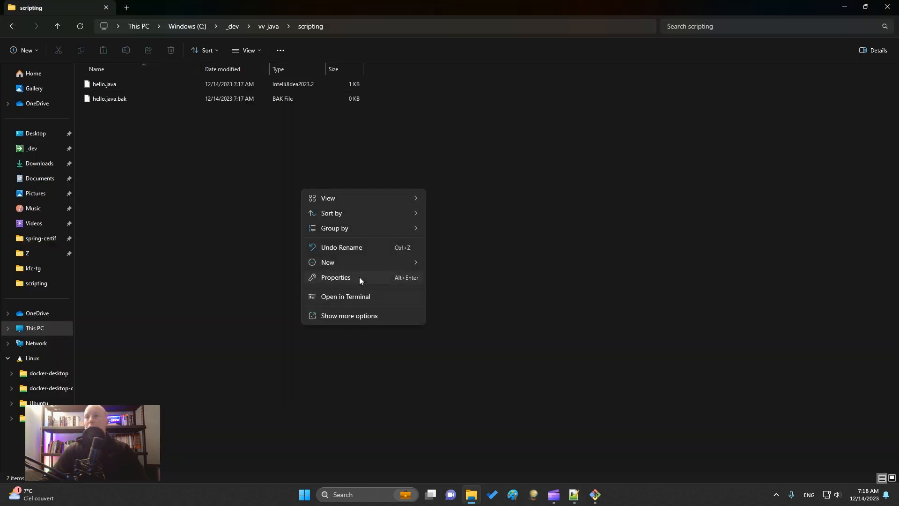
left_click(348, 315)
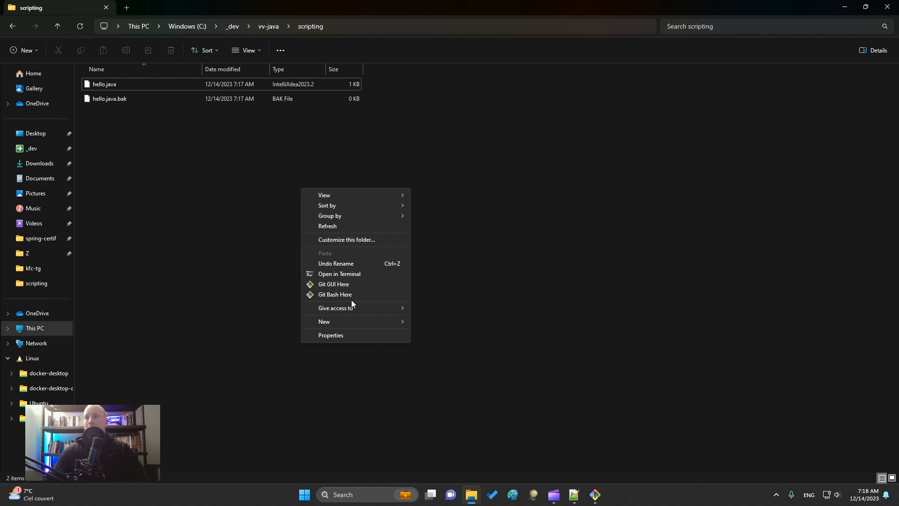
left_click(335, 294)
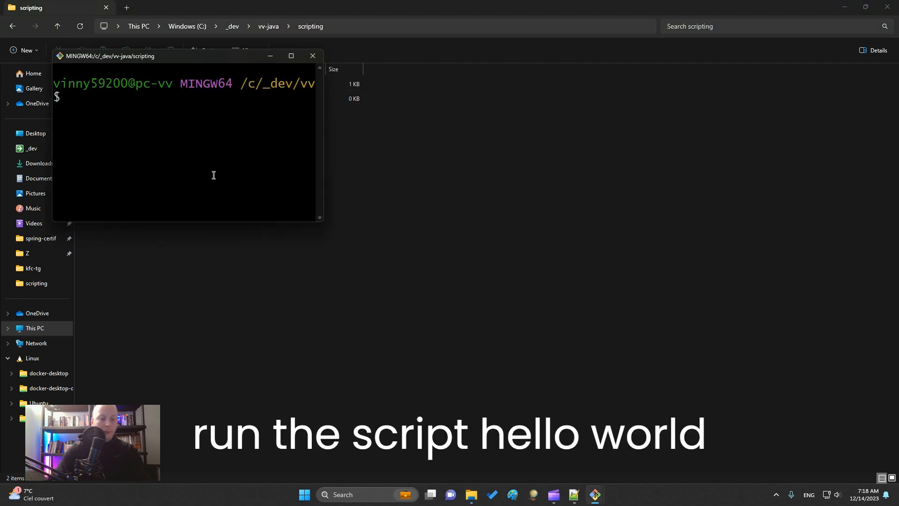
Step: Enter the command java --enable-preview --source 21 hello.java in Git Bash
type("java")
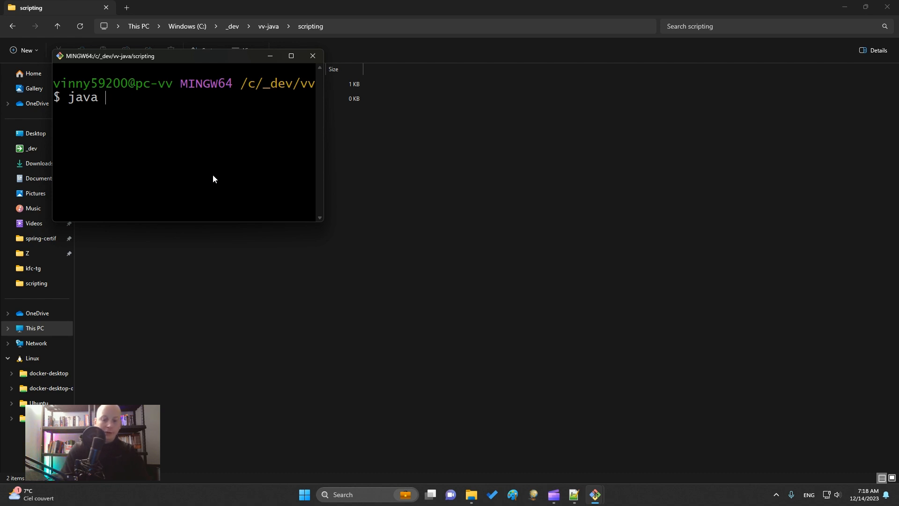
type("--enabl")
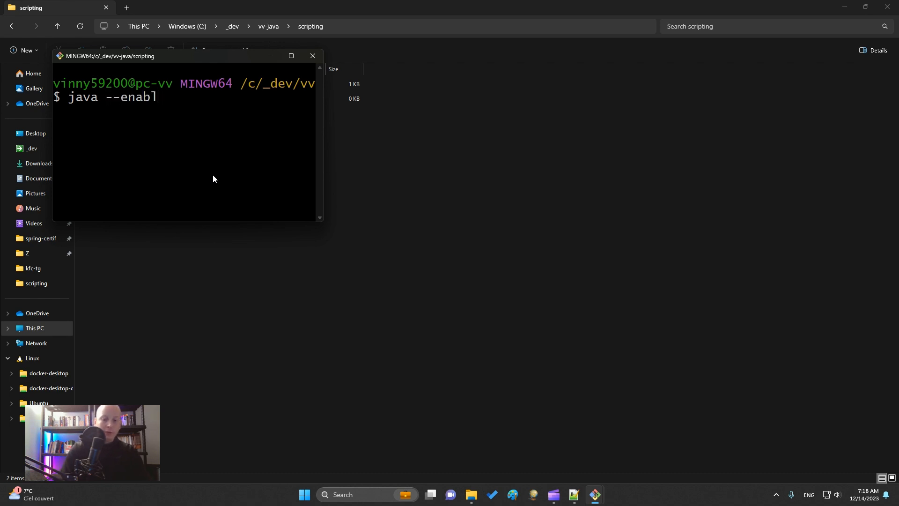
type("e-prevgb")
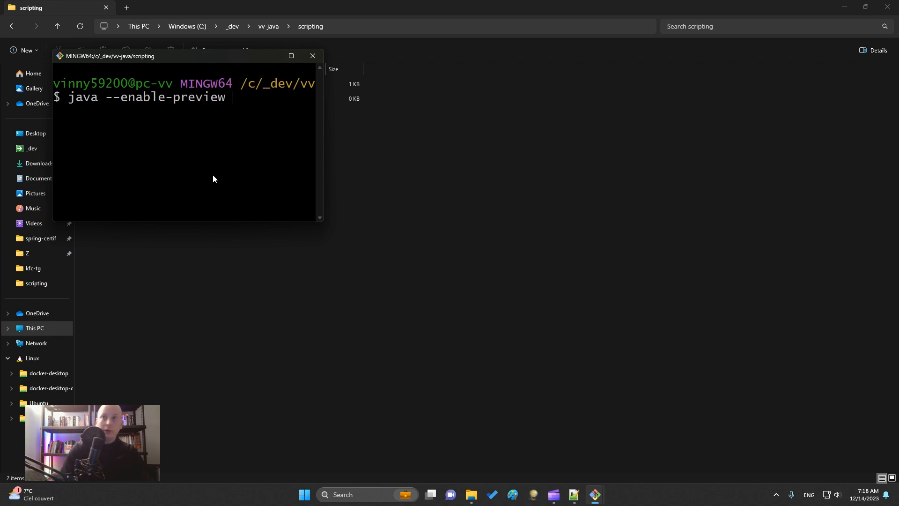
type("--source 21")
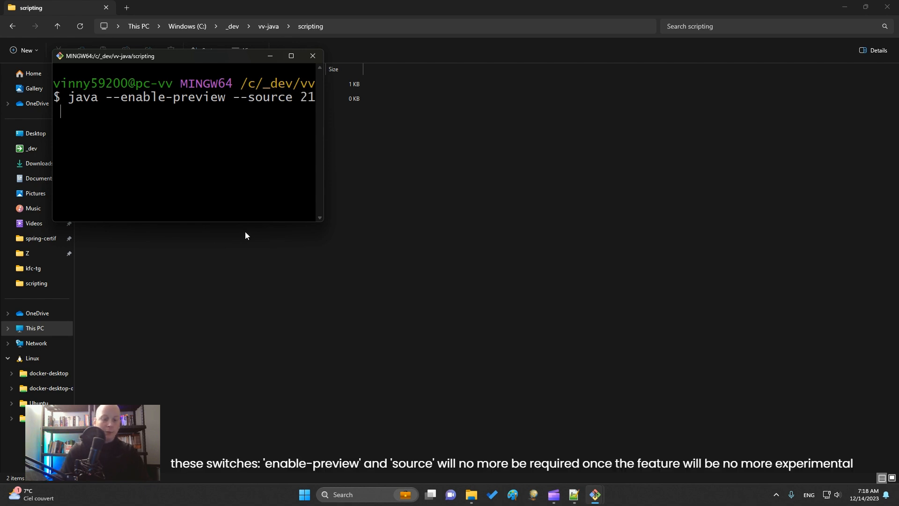
type("hello")
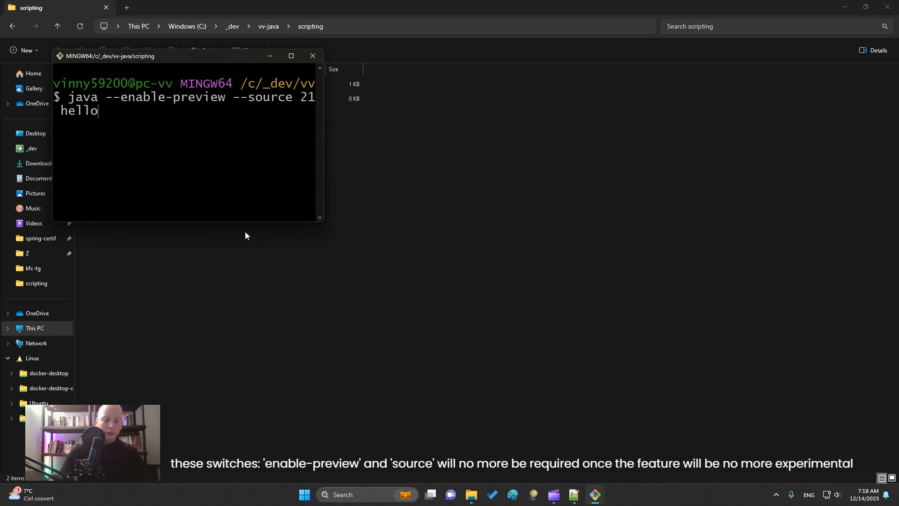
type(".java")
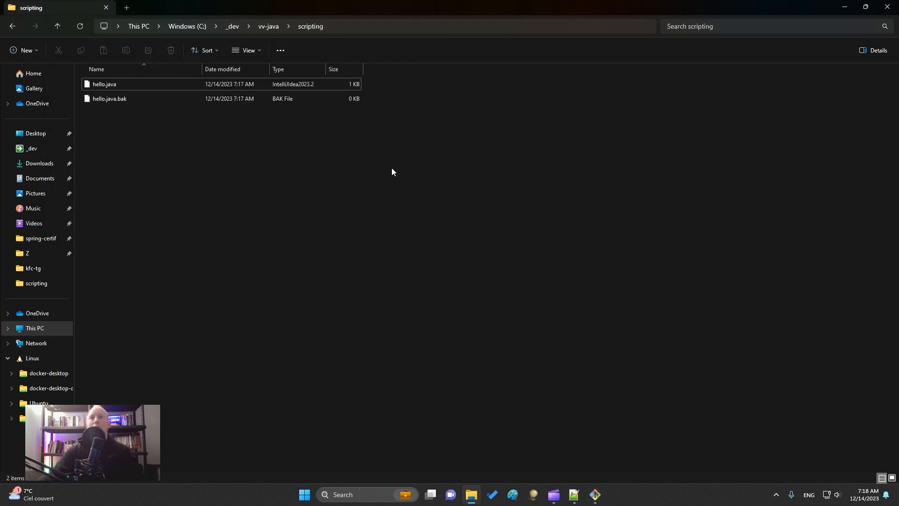
Step: Select hello.java in the scripting folder and show its context menu
left_click(104, 84)
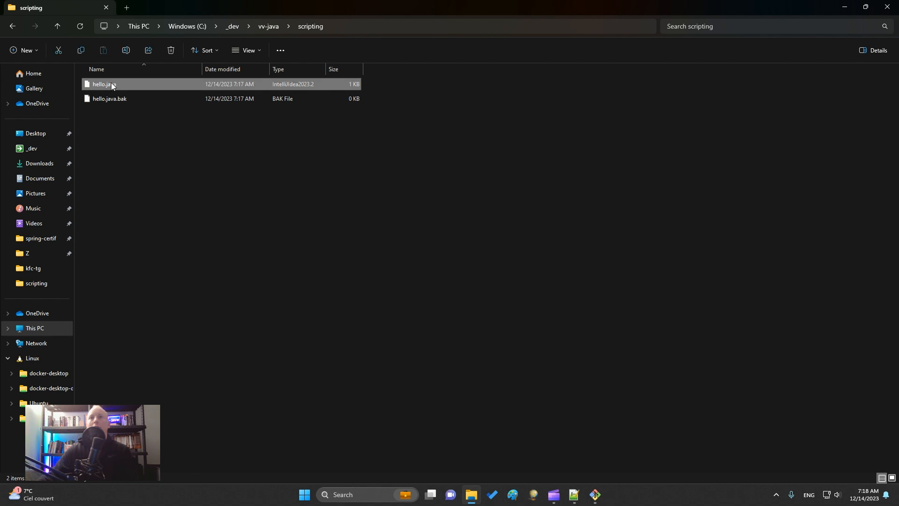
right_click(104, 84)
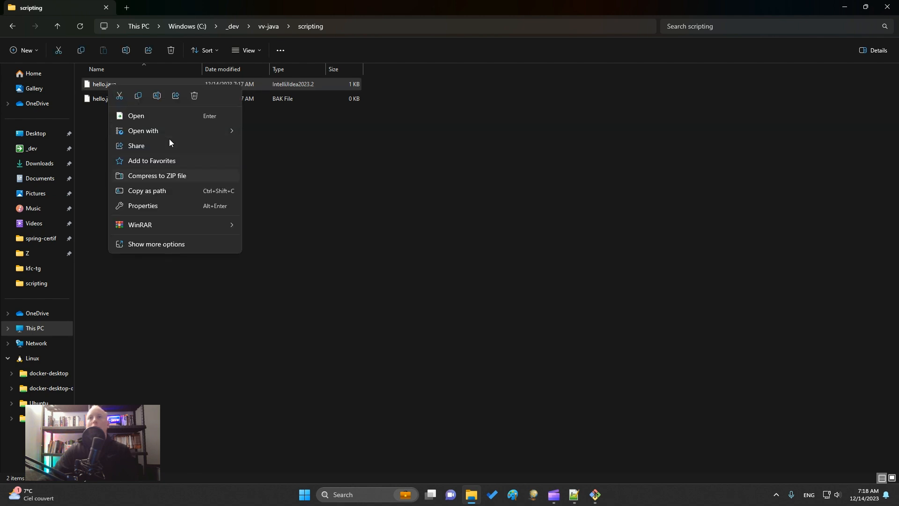
mouse_move(166, 134)
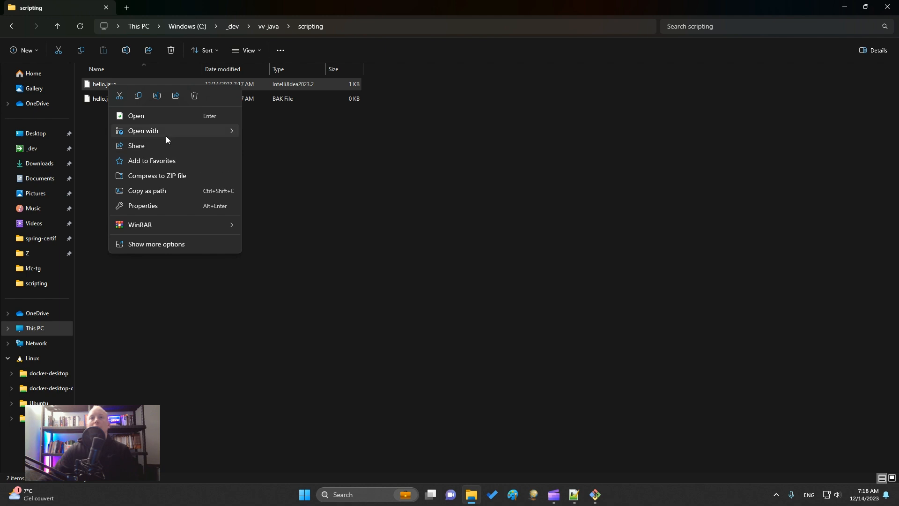